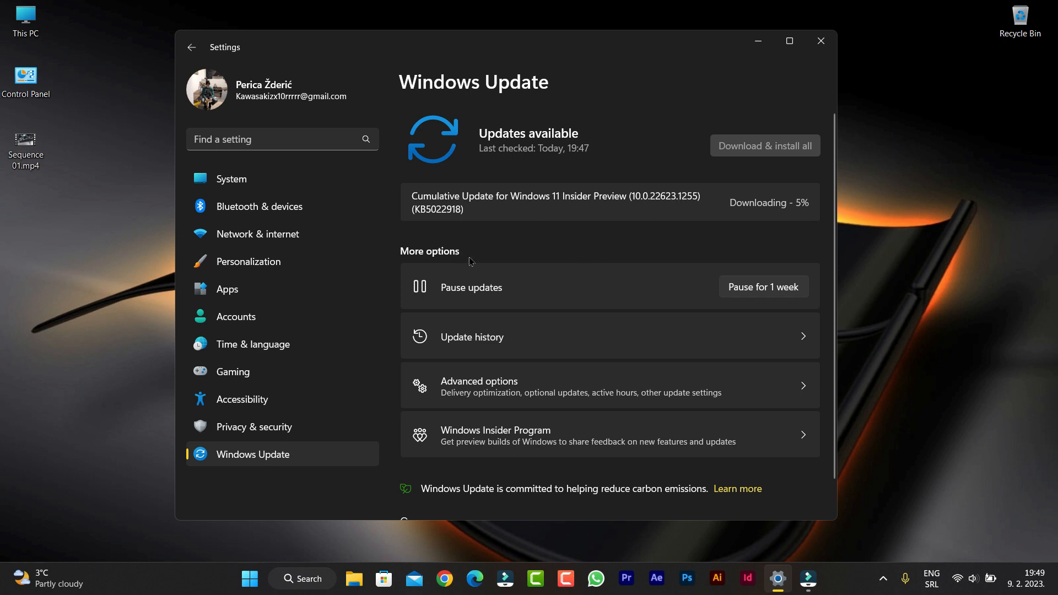
mouse_move(740, 401)
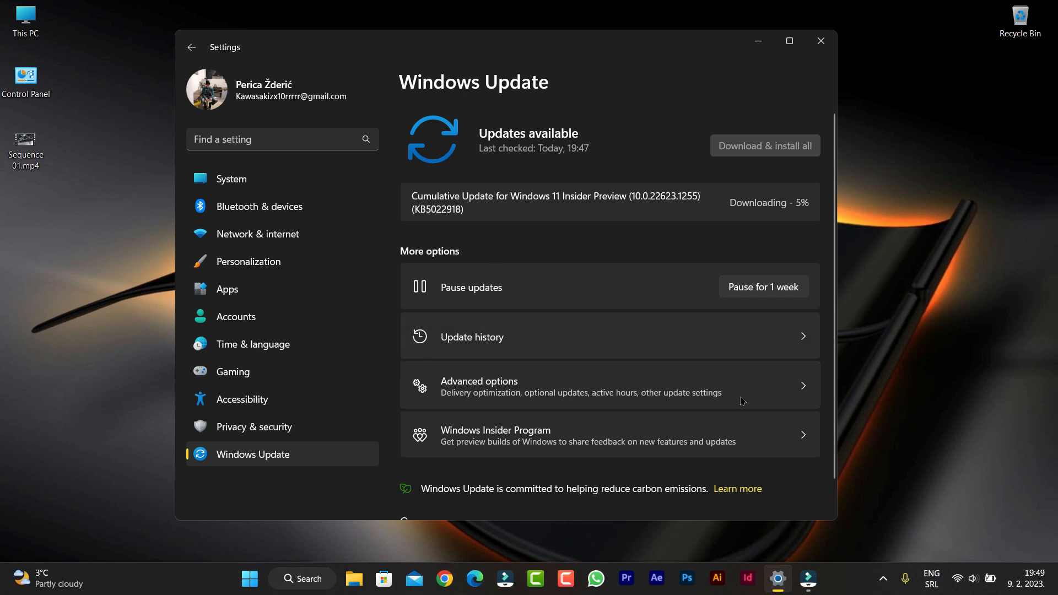
mouse_move(657, 413)
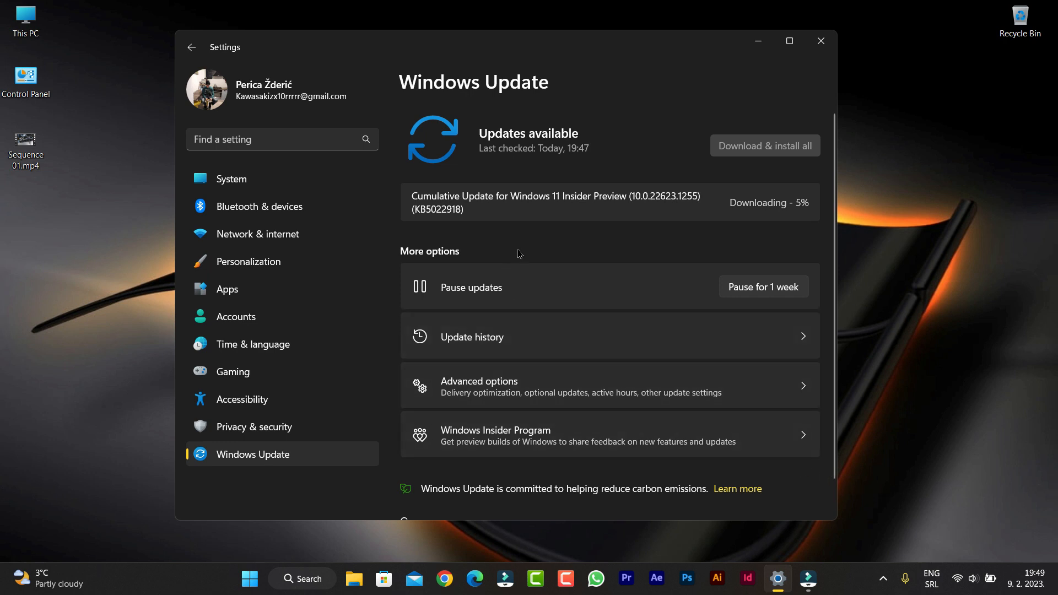
mouse_move(575, 211)
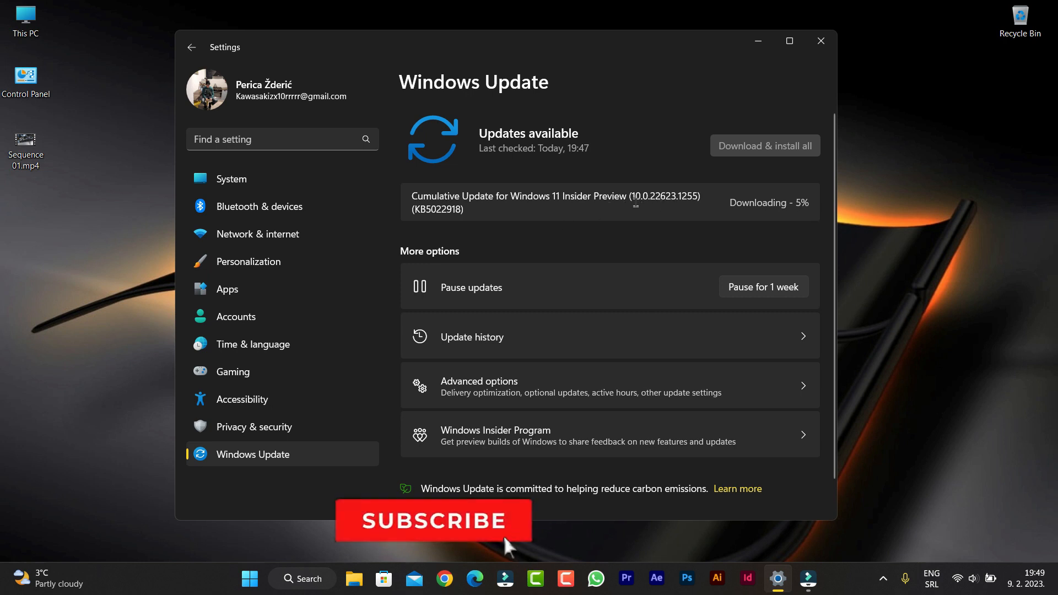
double_click(664, 196)
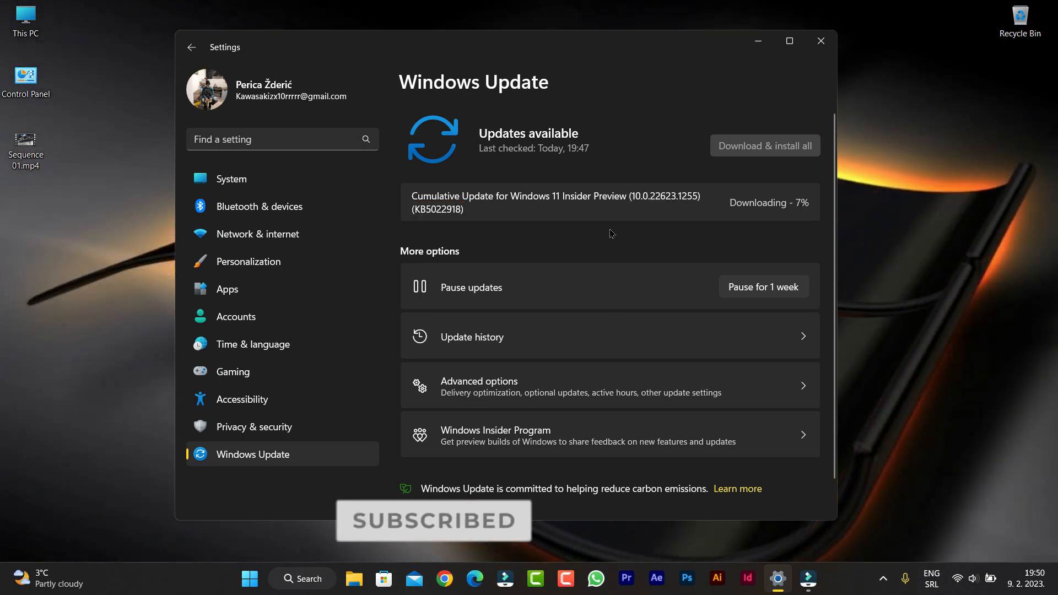
mouse_move(636, 229)
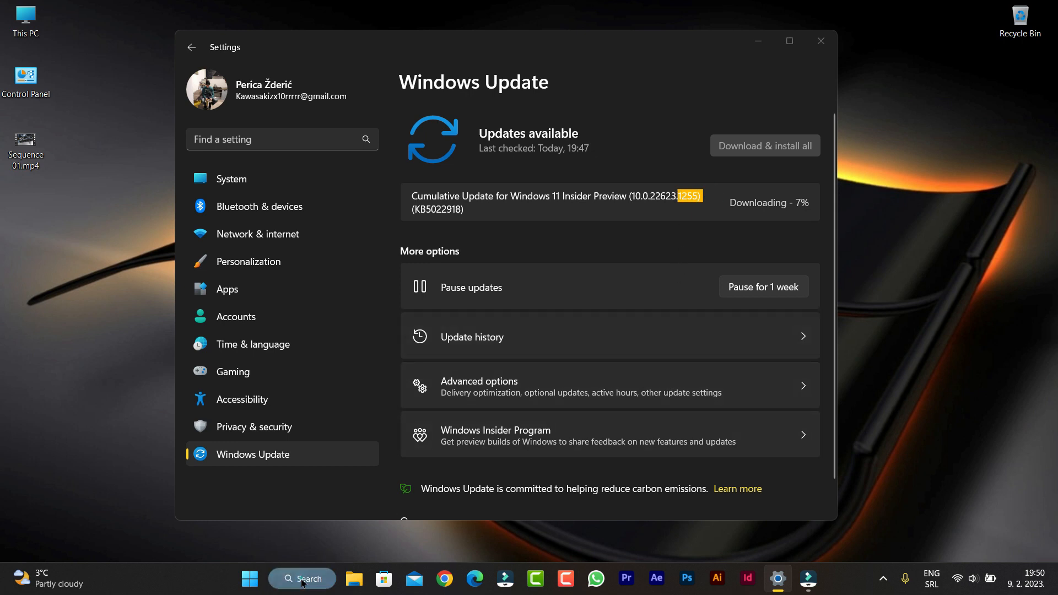
left_click(301, 578)
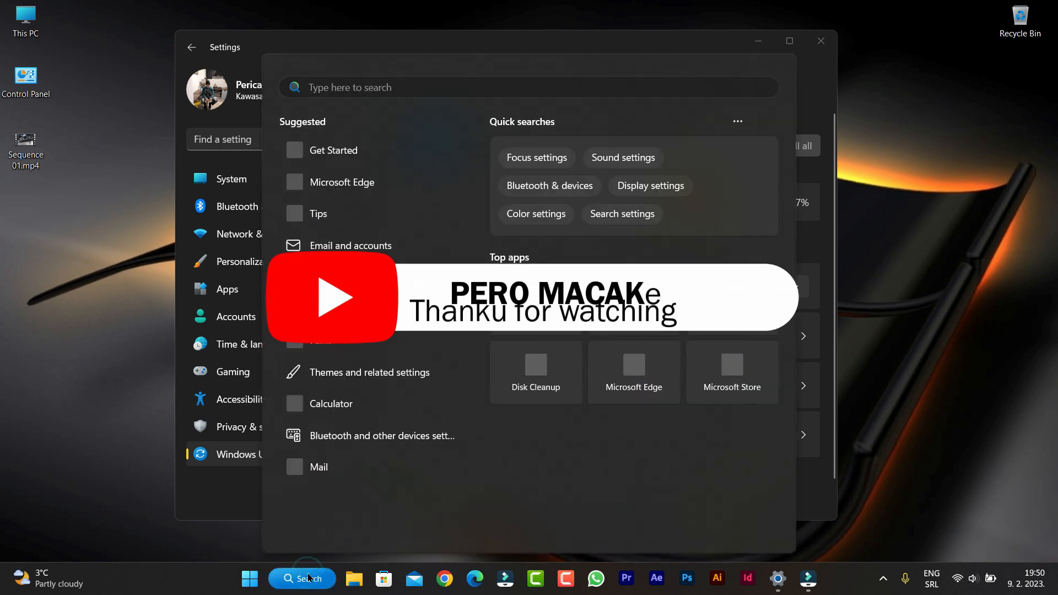
type("wi")
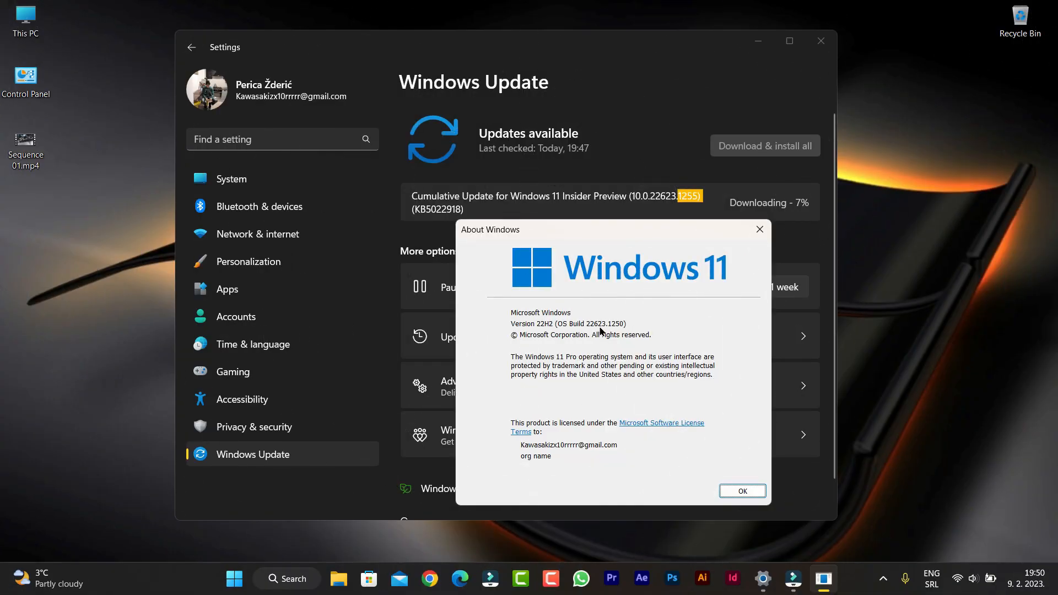
mouse_move(610, 331)
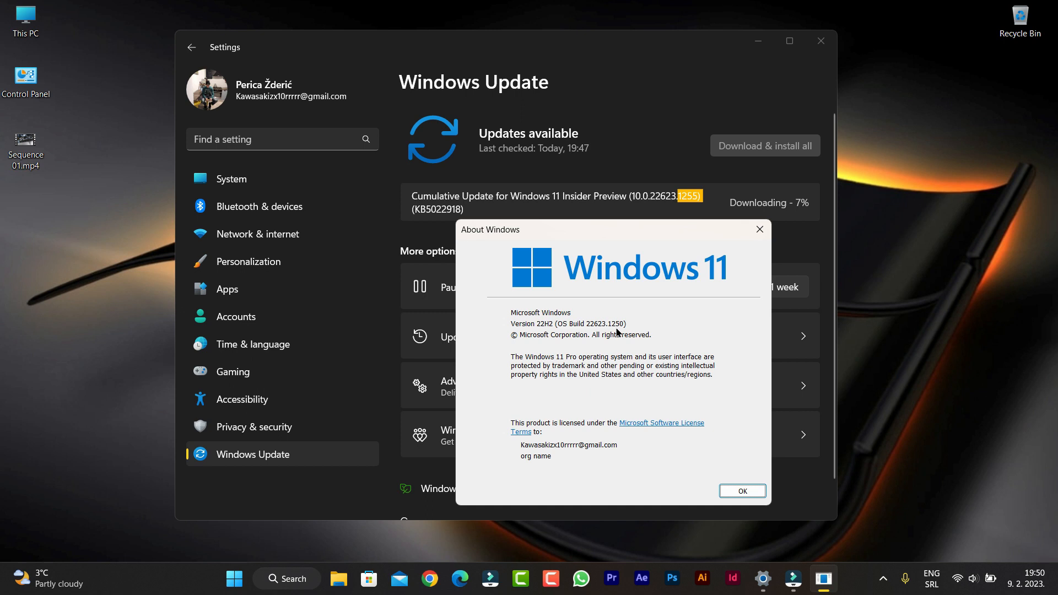
left_click(743, 490)
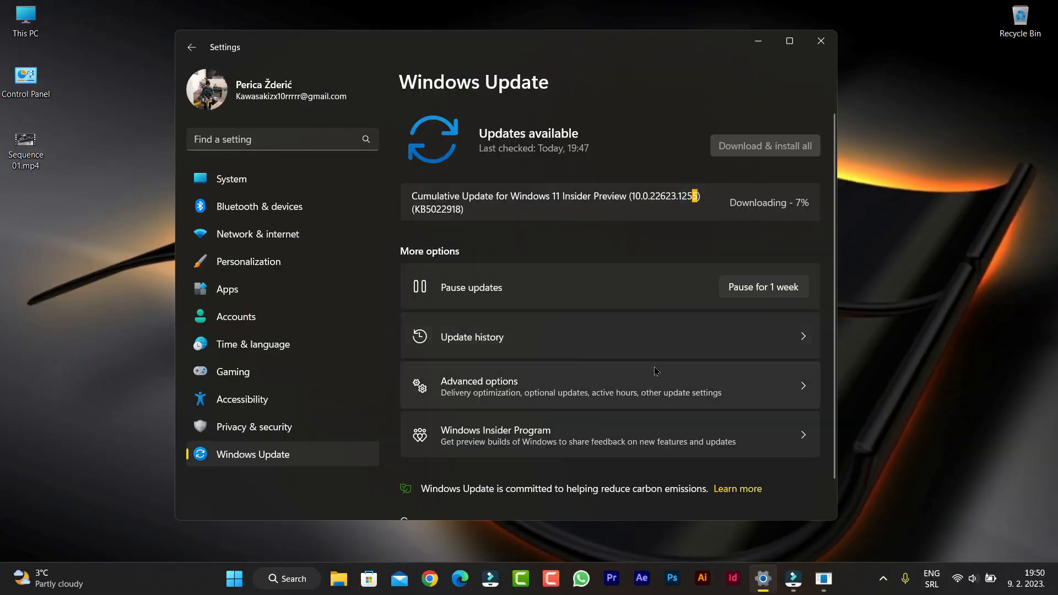
mouse_move(745, 165)
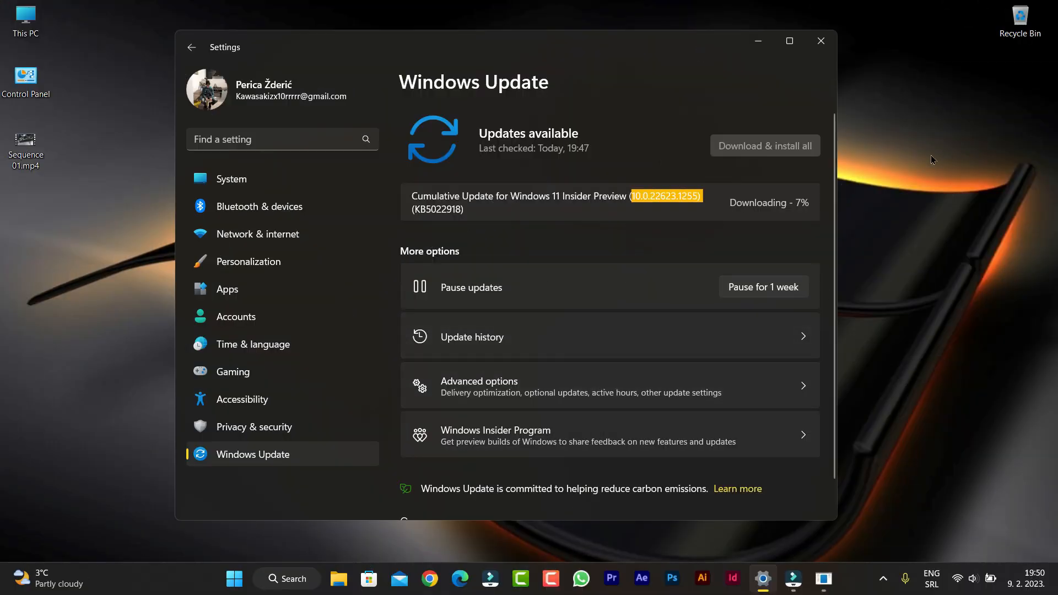
mouse_move(917, 166)
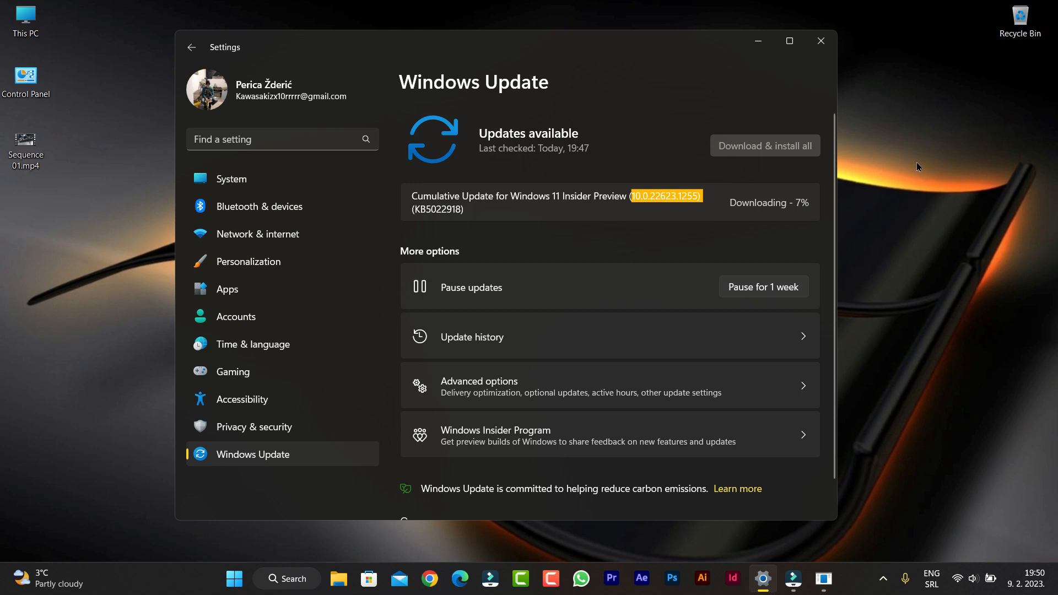
mouse_move(1006, 289)
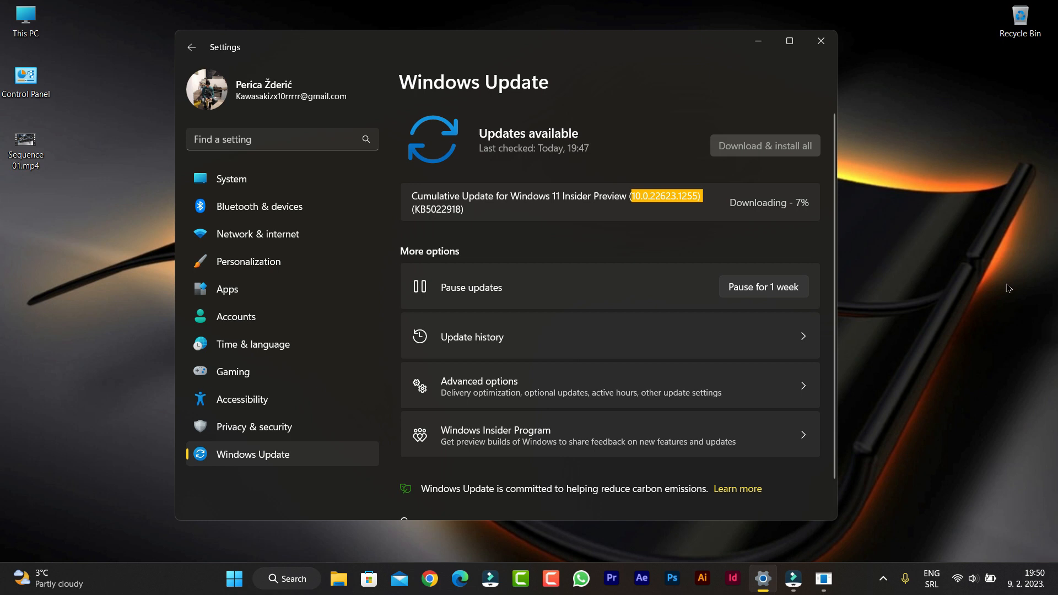
mouse_move(875, 263)
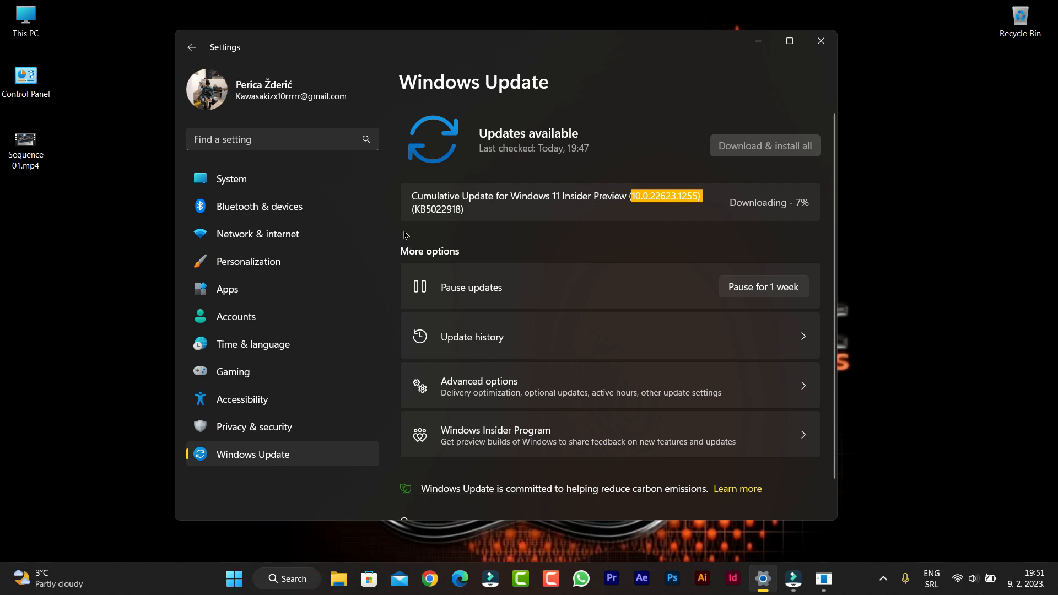
mouse_move(416, 238)
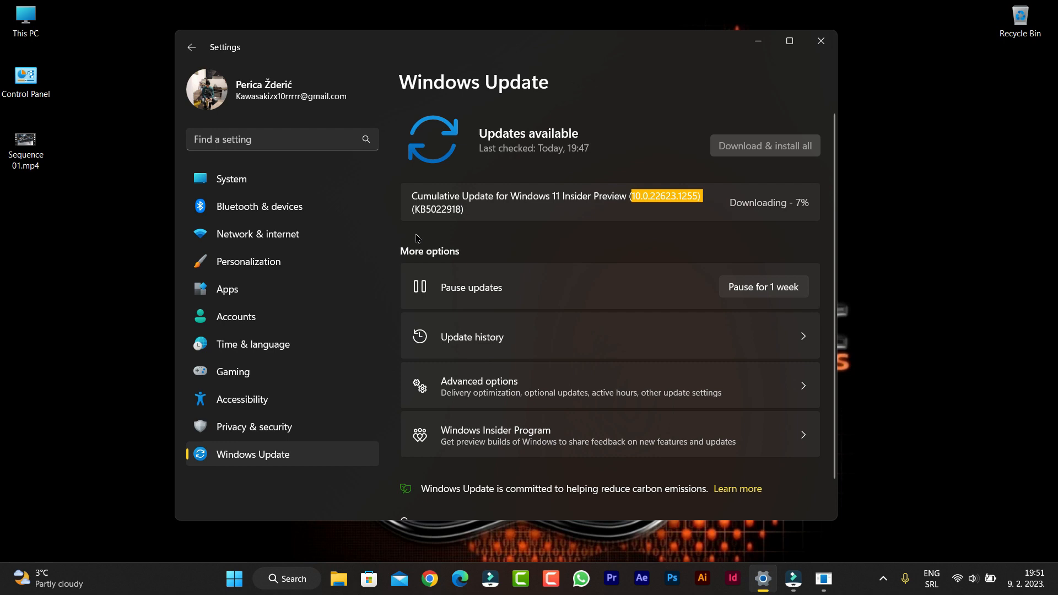
mouse_move(441, 238)
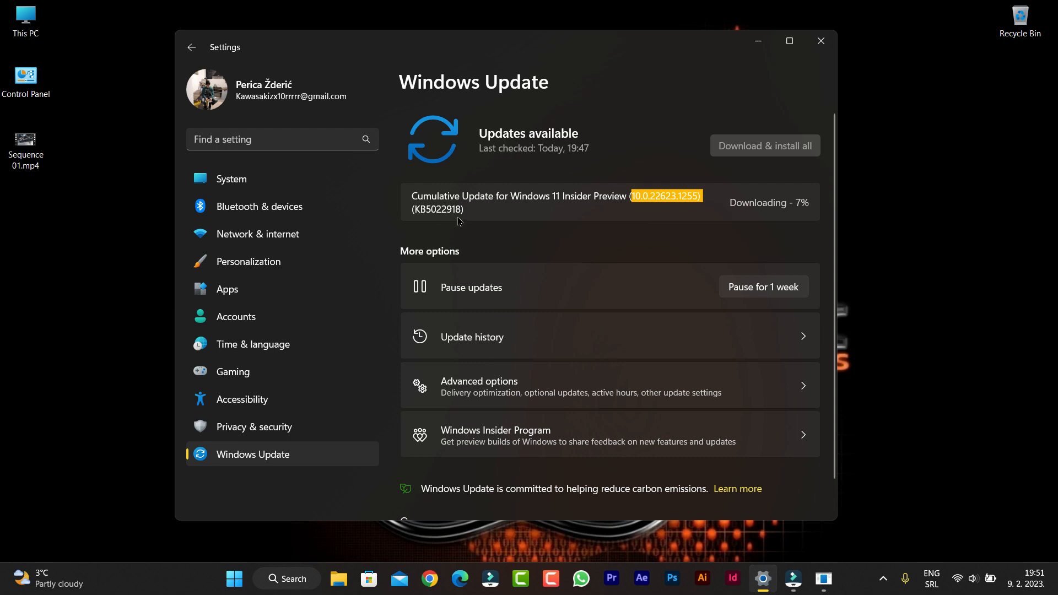
mouse_move(483, 221)
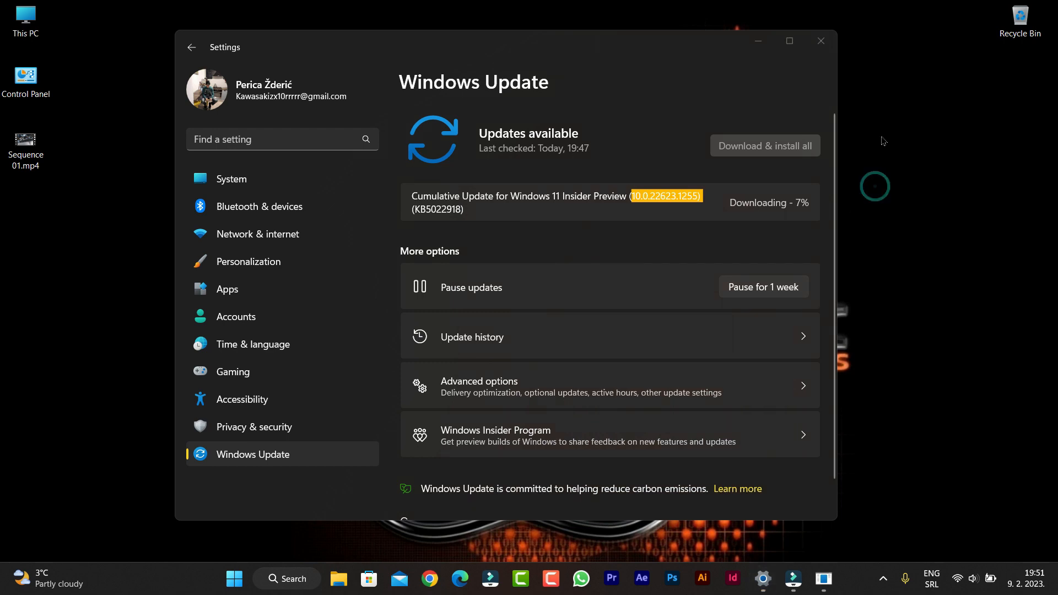
mouse_move(710, 240)
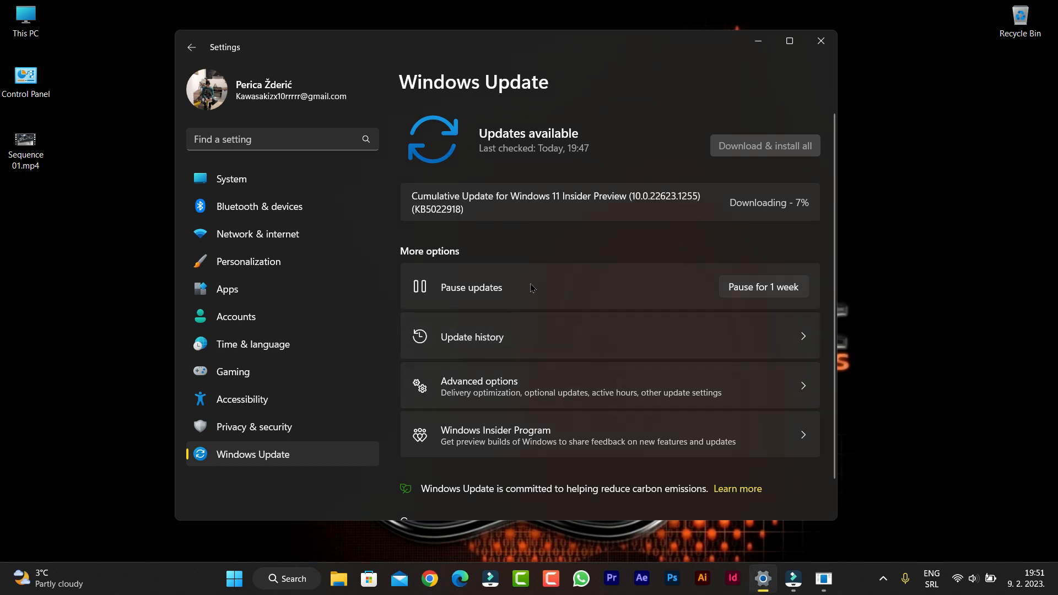
mouse_move(985, 313)
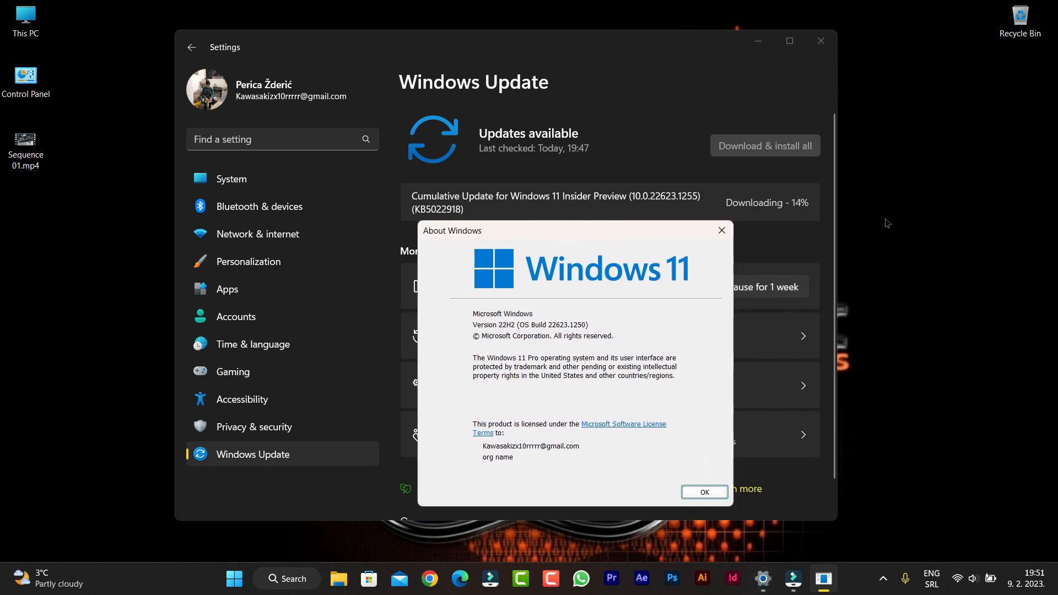
left_click(704, 492)
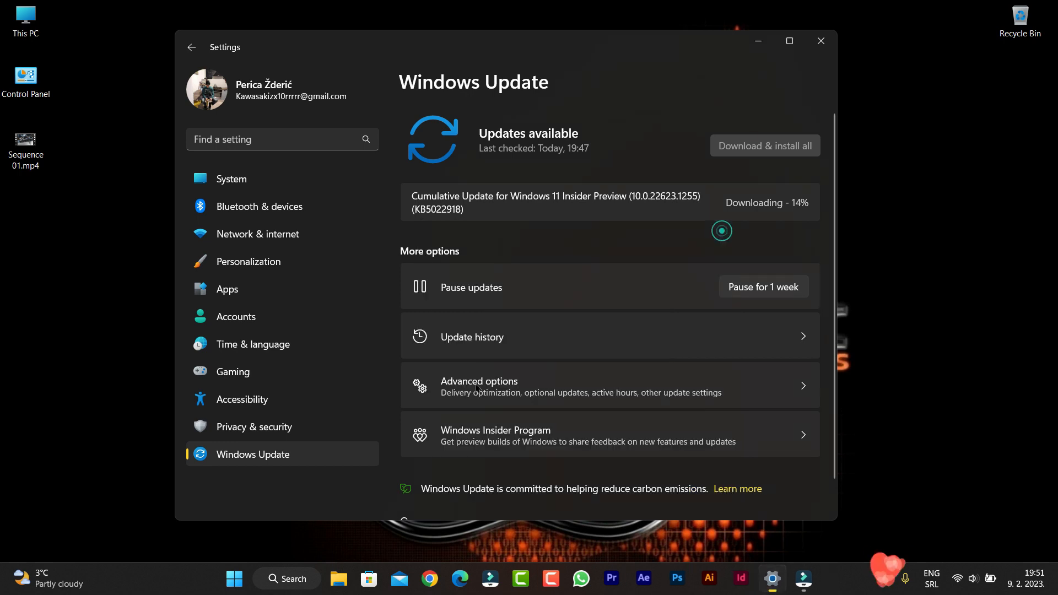